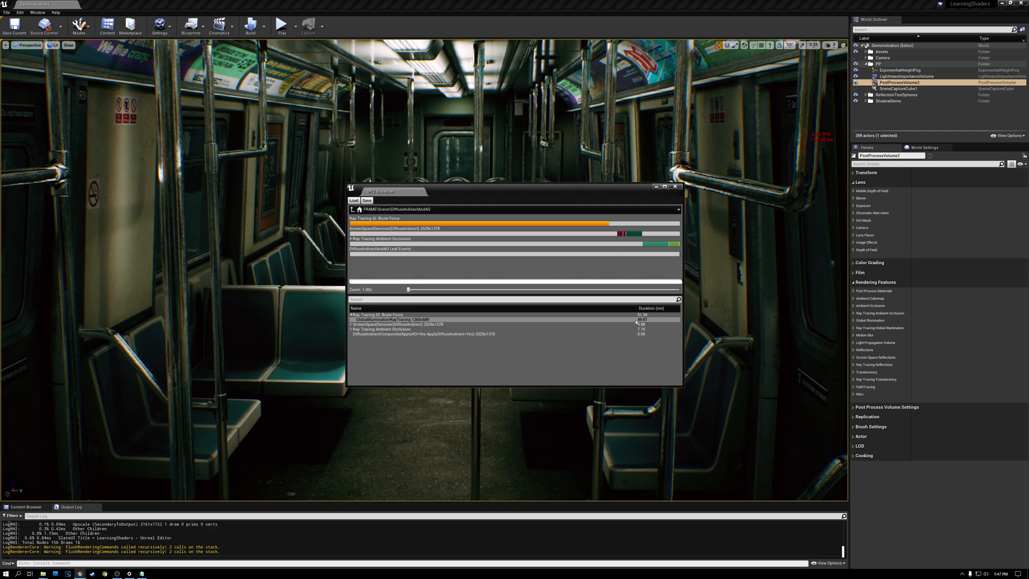
Step: Close the GPU Visualizer and set Ray Tracing Global Illumination Type to Disabled
{"action": "left_click", "coordinate": [675, 187]}
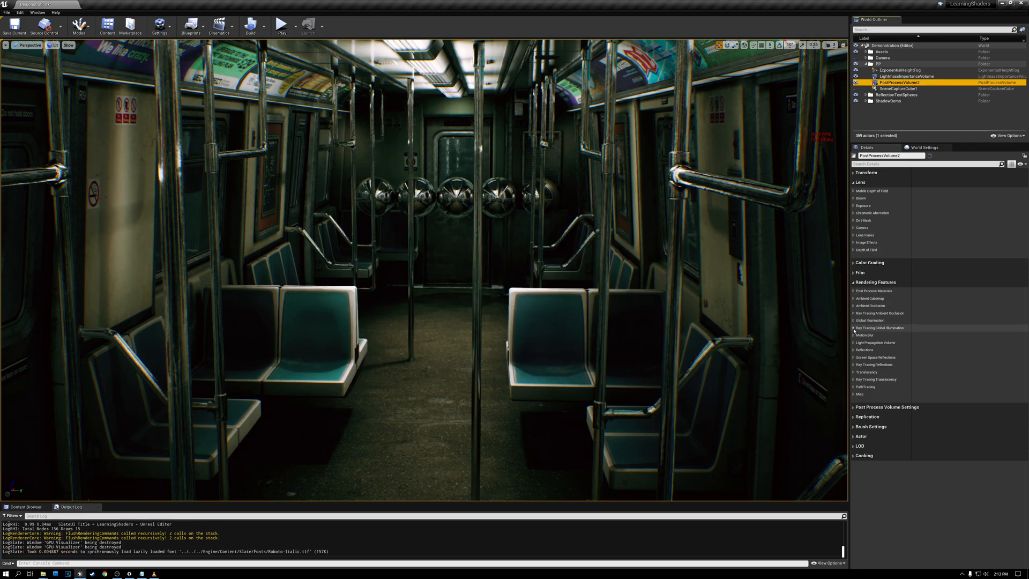
{"action": "left_click", "coordinate": [853, 327]}
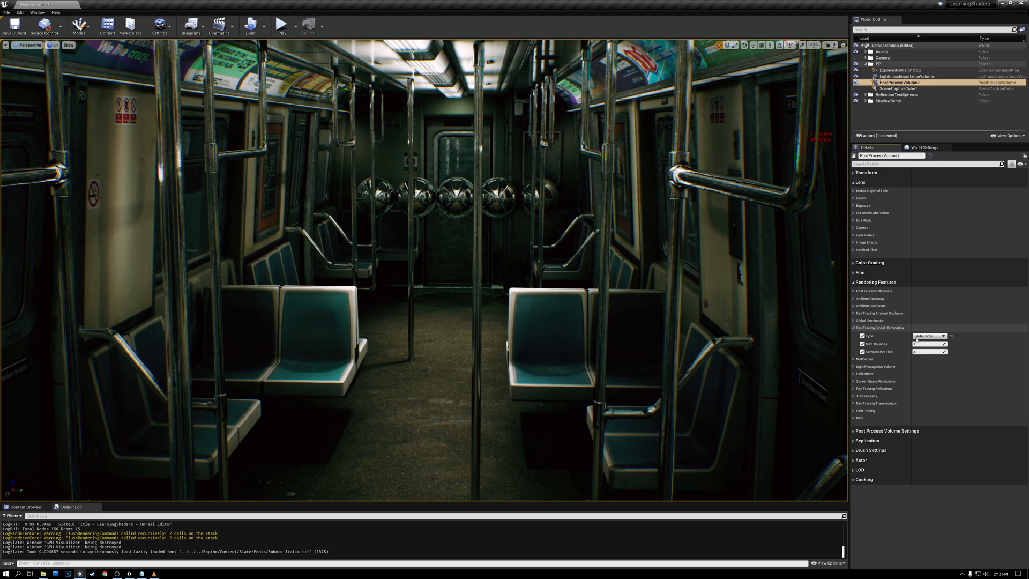
{"action": "left_click", "coordinate": [927, 335]}
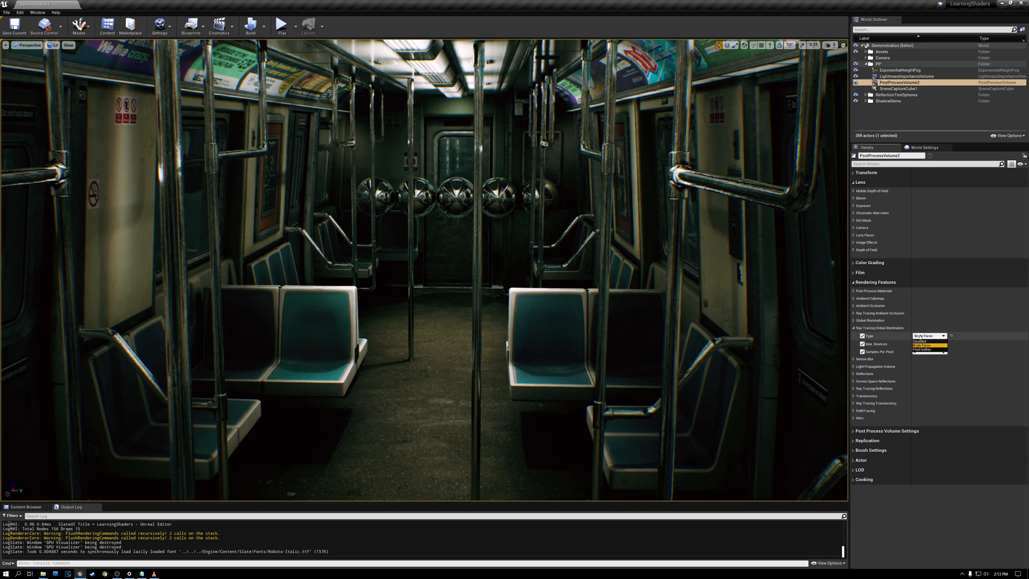
{"action": "left_click", "coordinate": [921, 345]}
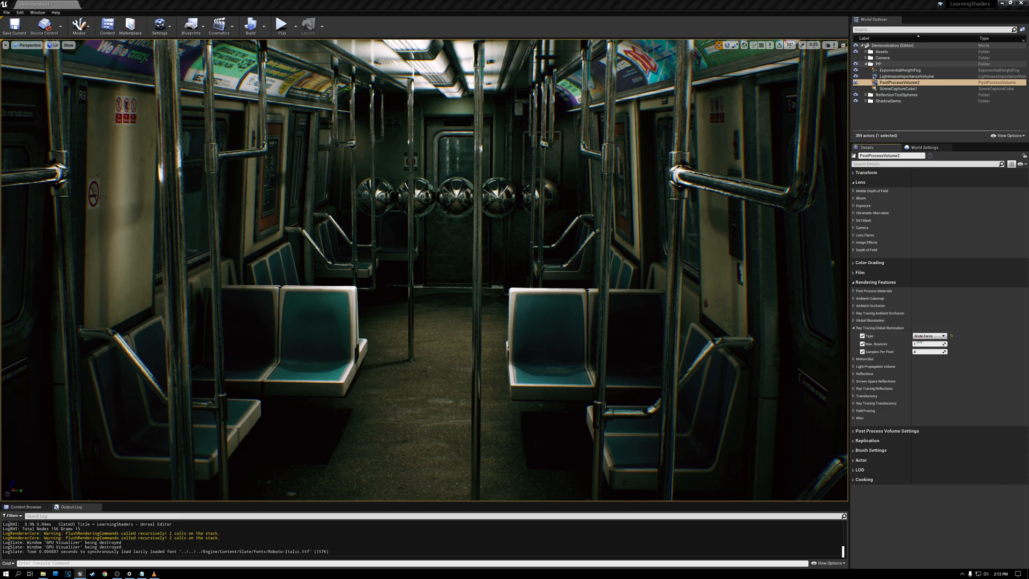
{"action": "left_click", "coordinate": [927, 335]}
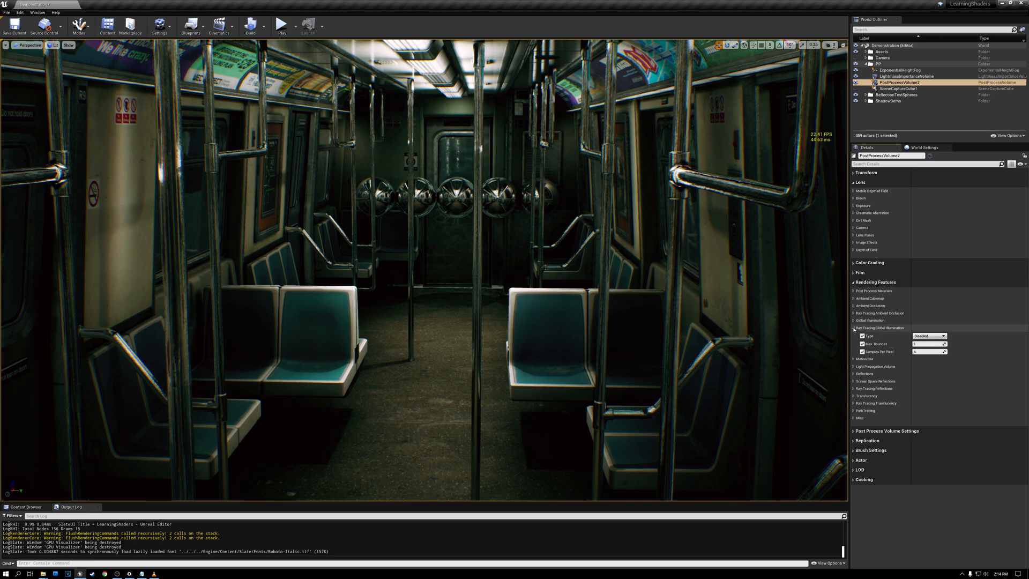
{"action": "left_click", "coordinate": [853, 327]}
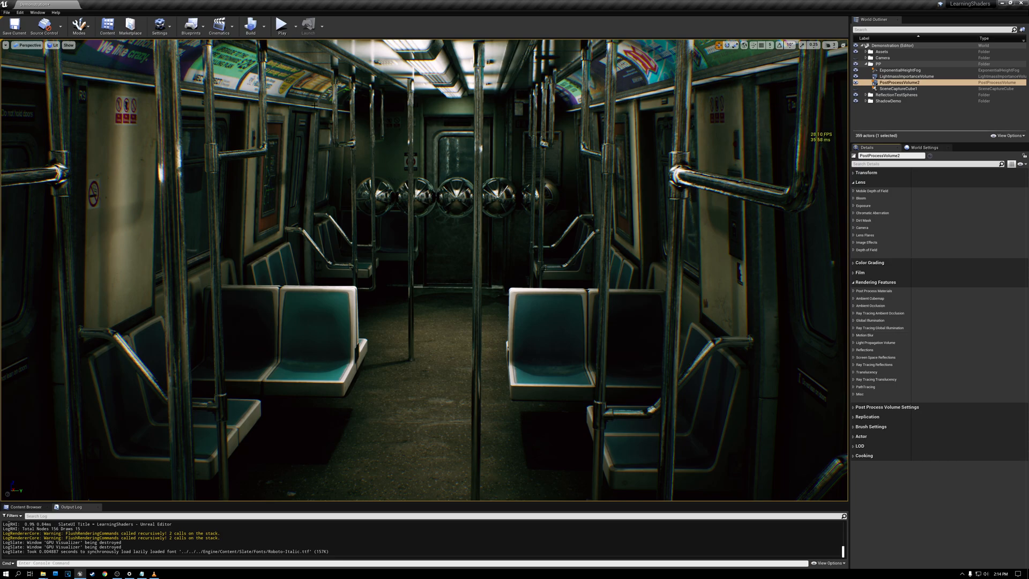
{"action": "mouse_move", "coordinate": [108, 257]}
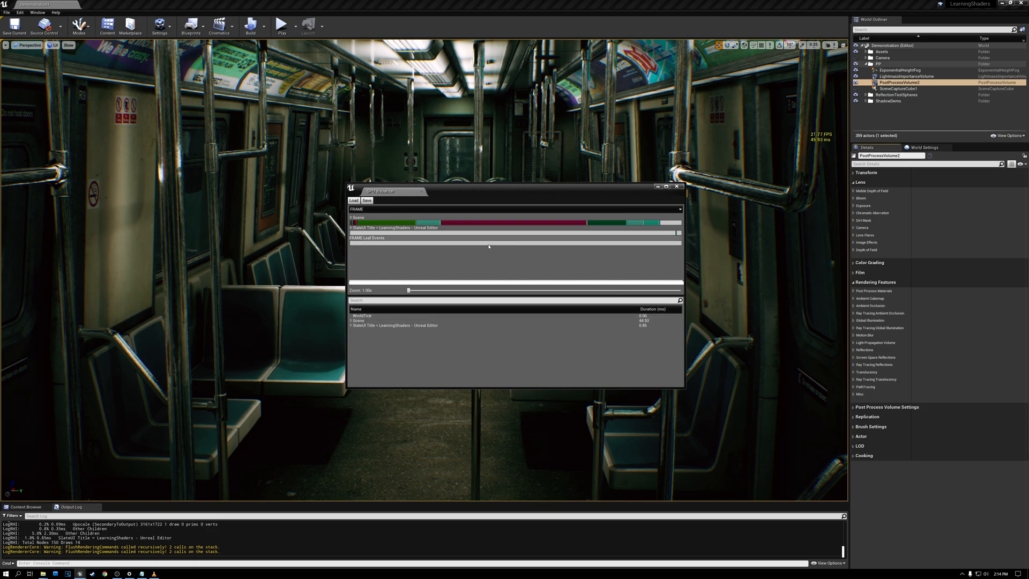
{"action": "mouse_move", "coordinate": [479, 223]}
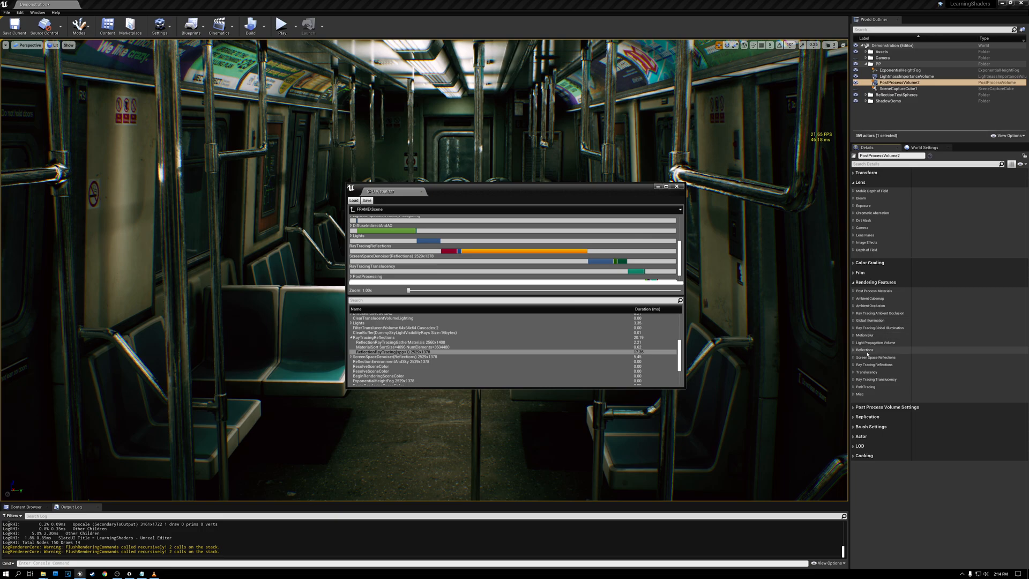
Step: Switch the Reflections Type to Screen Space to compare frame rate
{"action": "left_click", "coordinate": [865, 348]}
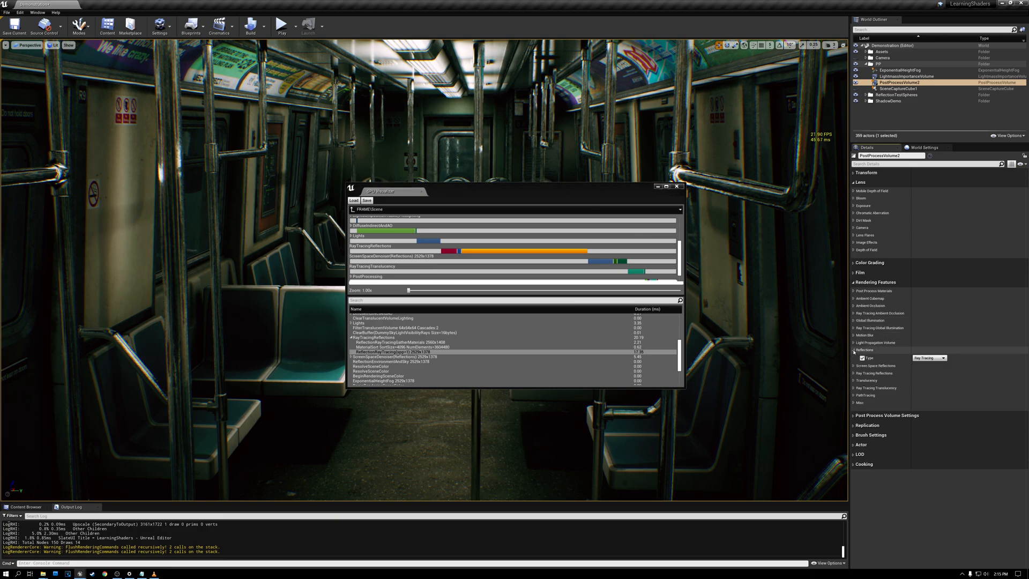
{"action": "mouse_move", "coordinate": [929, 358]}
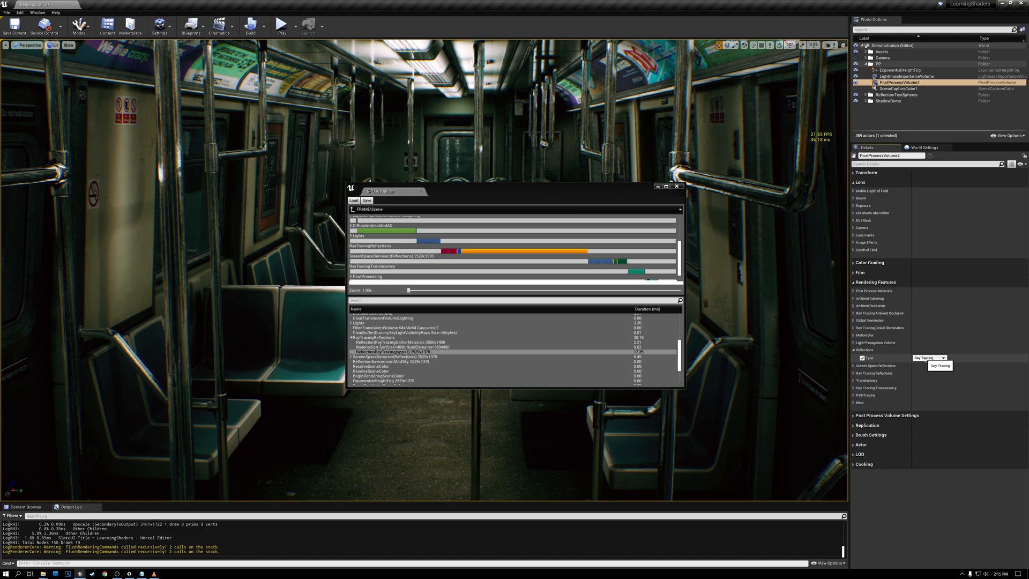
{"action": "left_click", "coordinate": [942, 357]}
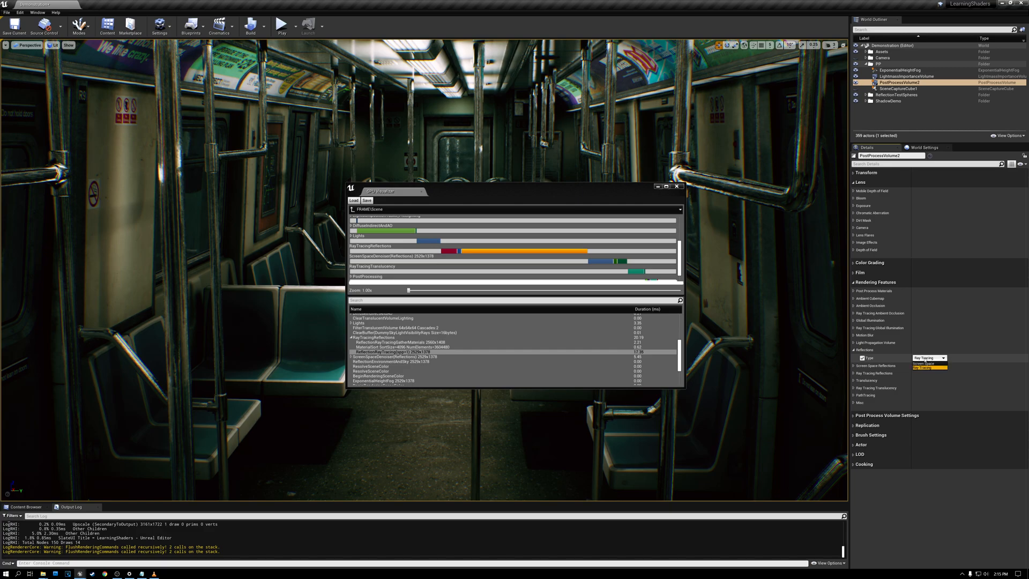
{"action": "left_click", "coordinate": [925, 362]}
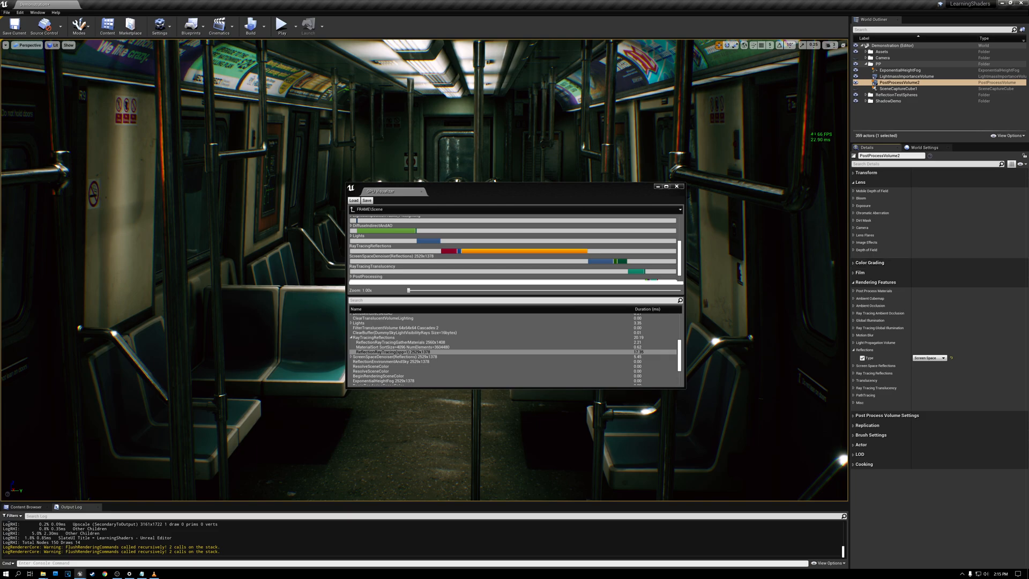
Step: Set reflections back to Ray Tracing and show the Ray Tracing Reflections settings
{"action": "left_click", "coordinate": [929, 357]}
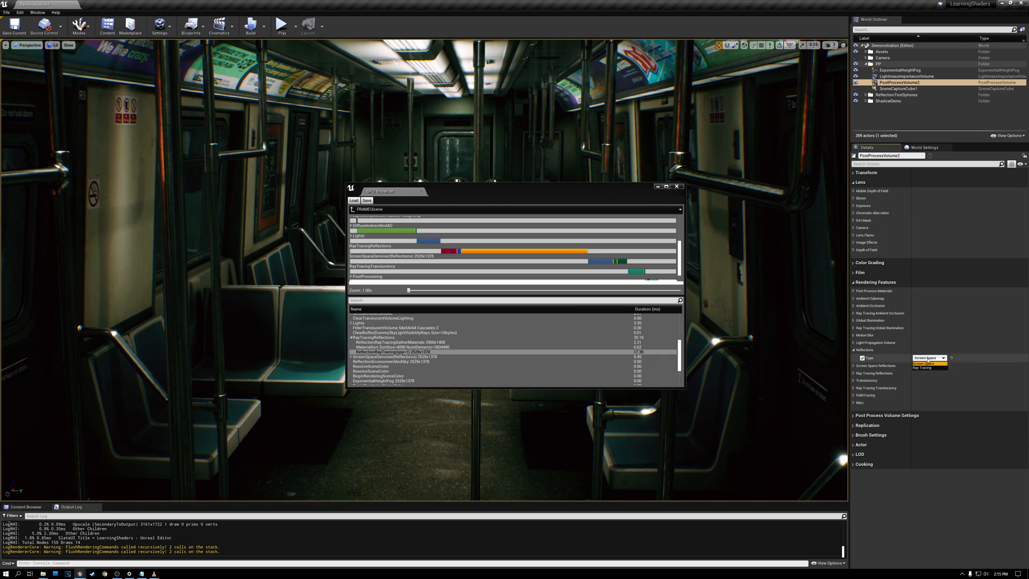
{"action": "left_click", "coordinate": [930, 367]}
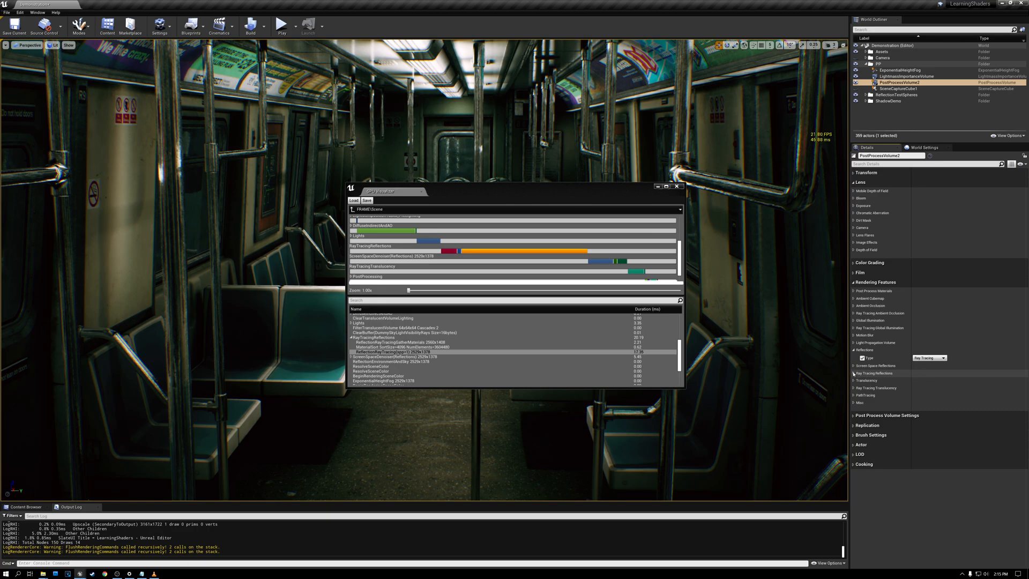
{"action": "left_click", "coordinate": [853, 373]}
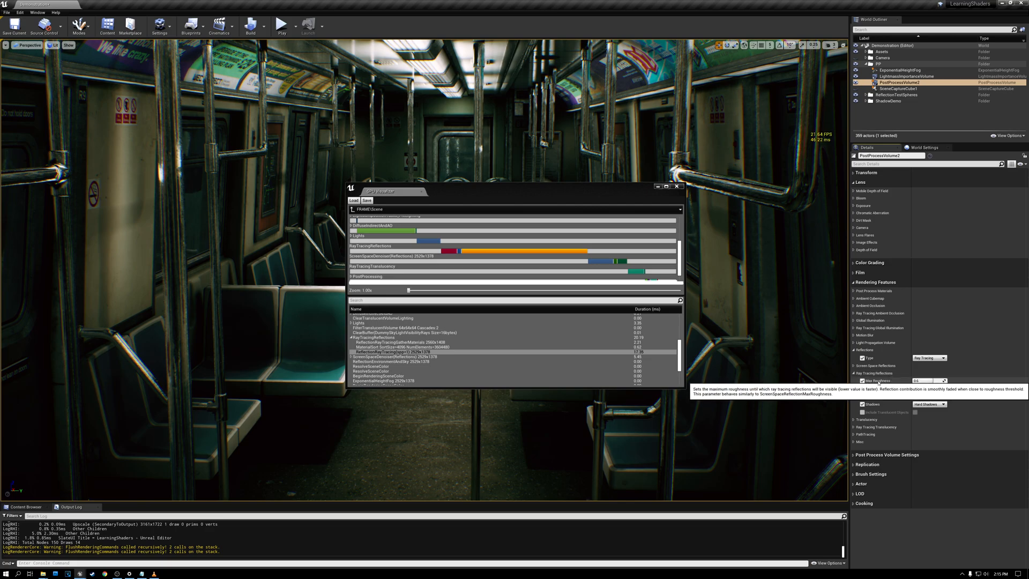
Step: Lower reflection Max Roughness and change reflection Shadows from Hard Shadows to Disabled
{"action": "left_click", "coordinate": [862, 380]}
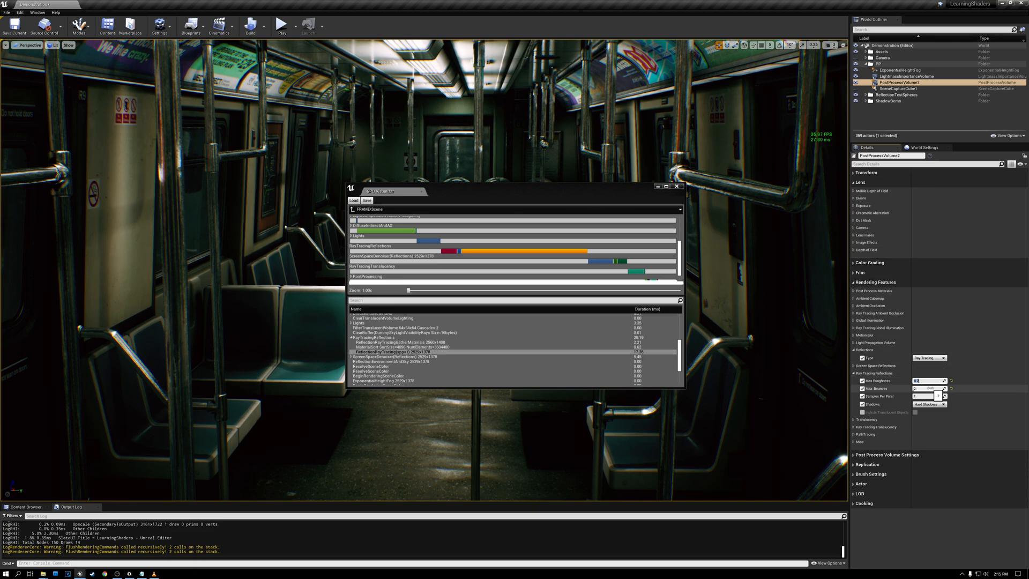
{"action": "mouse_move", "coordinate": [928, 403]}
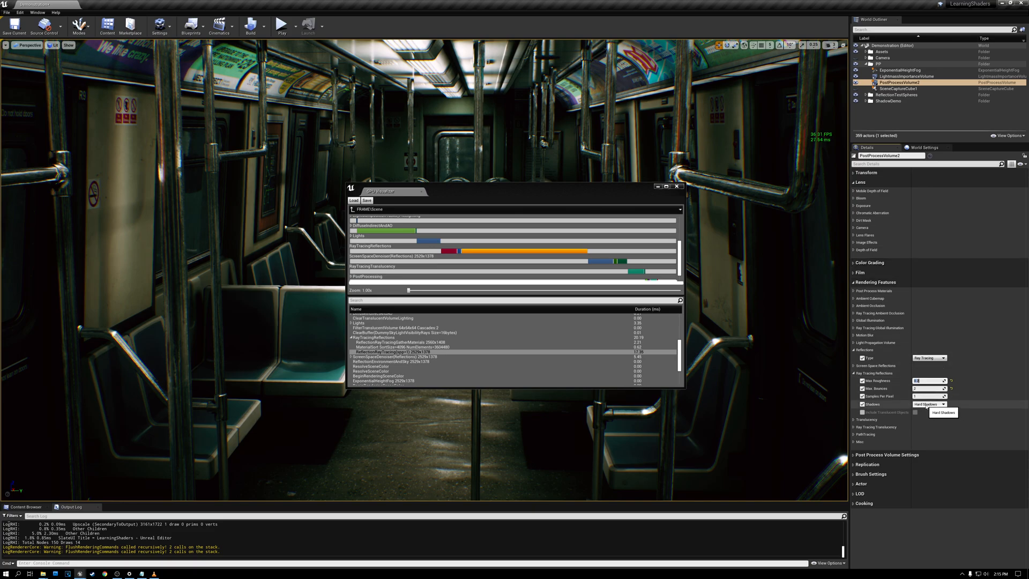
{"action": "left_click", "coordinate": [927, 403]}
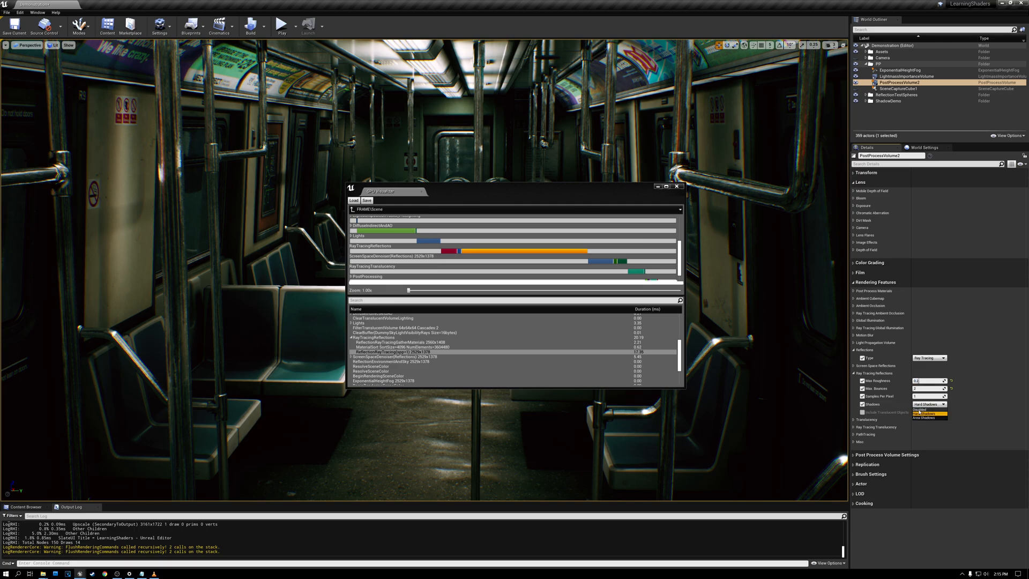
{"action": "left_click", "coordinate": [926, 403]}
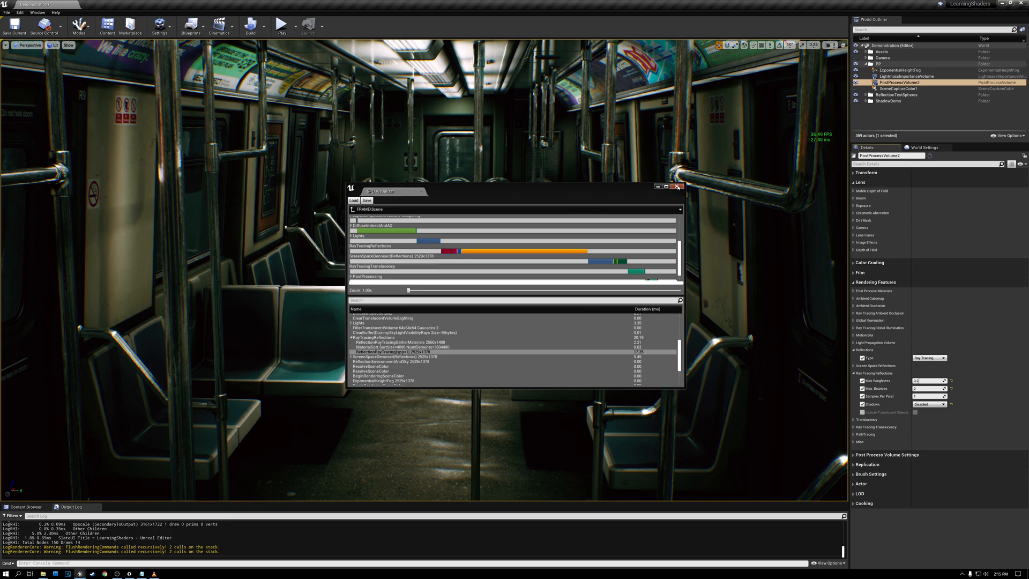
{"action": "left_click", "coordinate": [679, 187]}
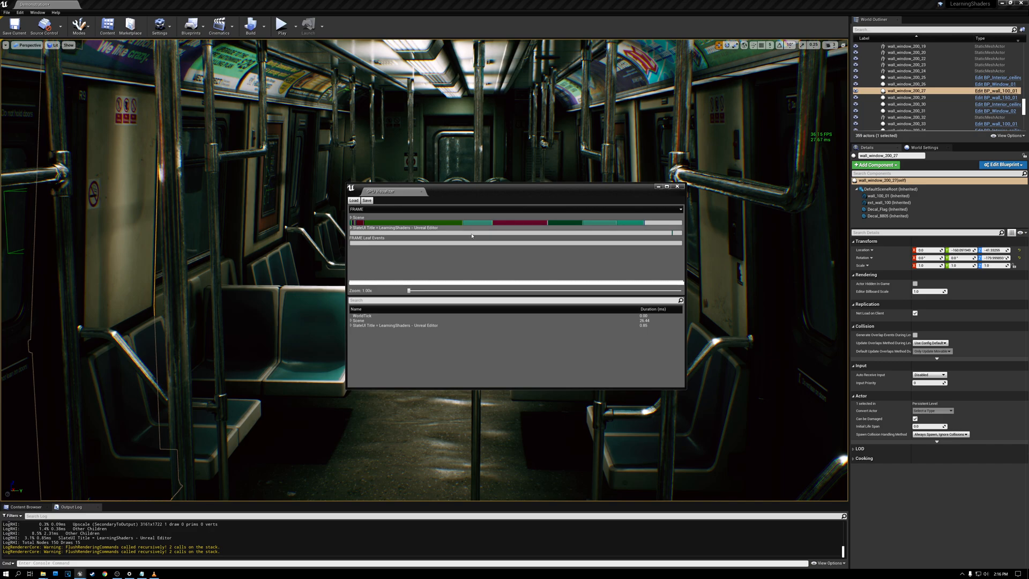
{"action": "mouse_move", "coordinate": [443, 226]}
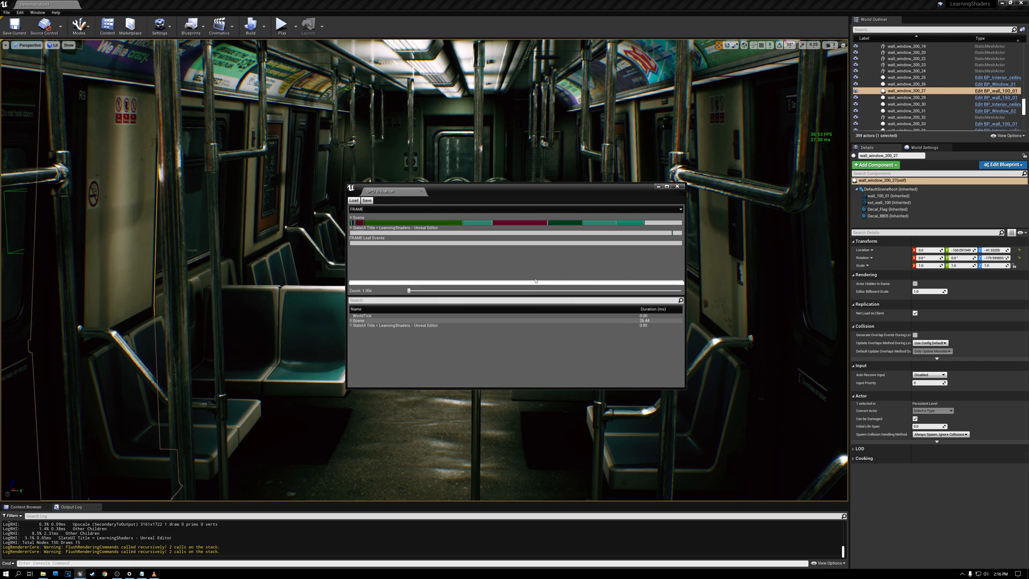
{"action": "mouse_move", "coordinate": [420, 228]}
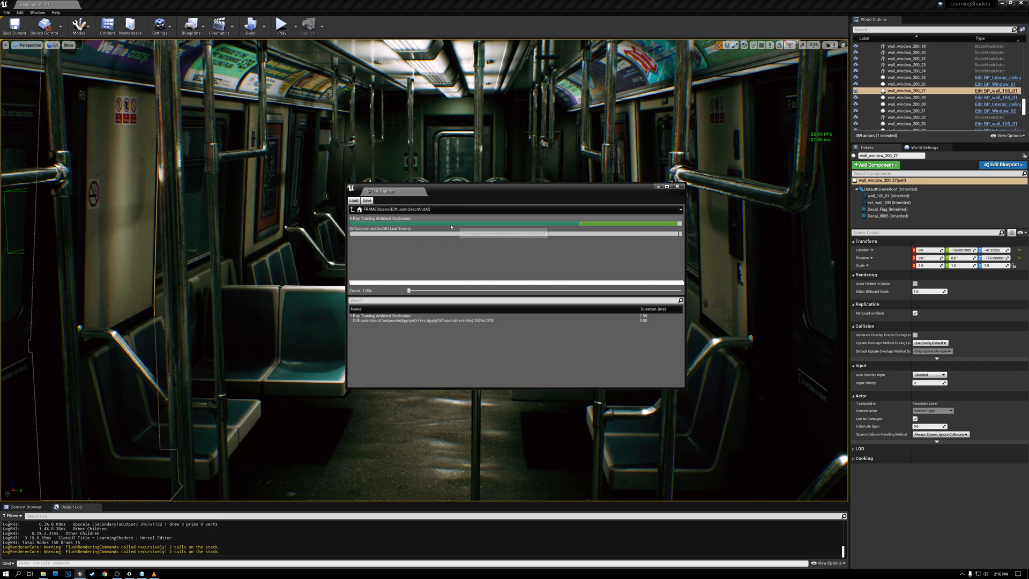
{"action": "mouse_move", "coordinate": [432, 227]}
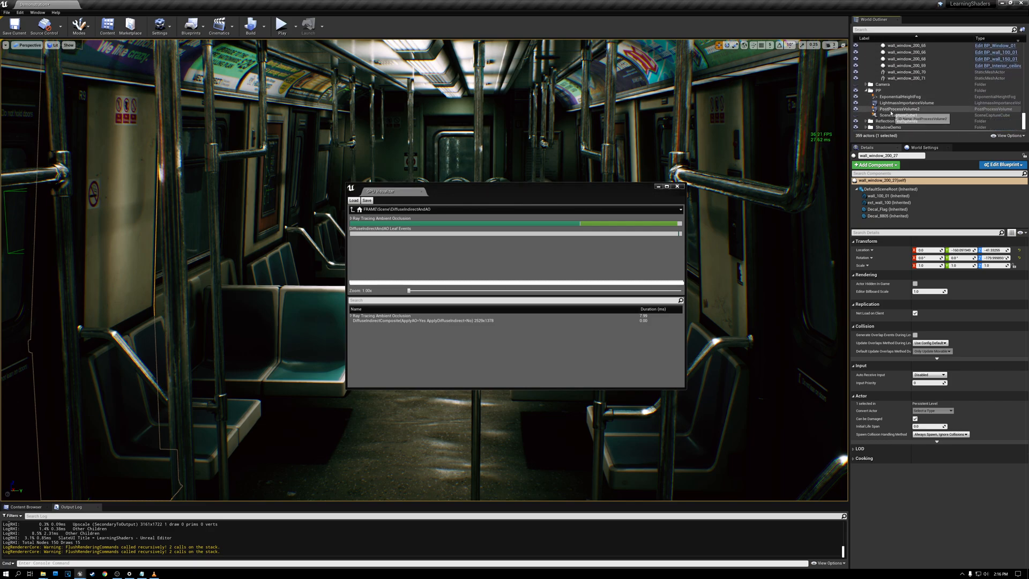
Step: Select PostProcessVolume2 and expand Ray Tracing Ambient Occlusion, toggling its Enabled option
{"action": "left_click", "coordinate": [902, 109]}
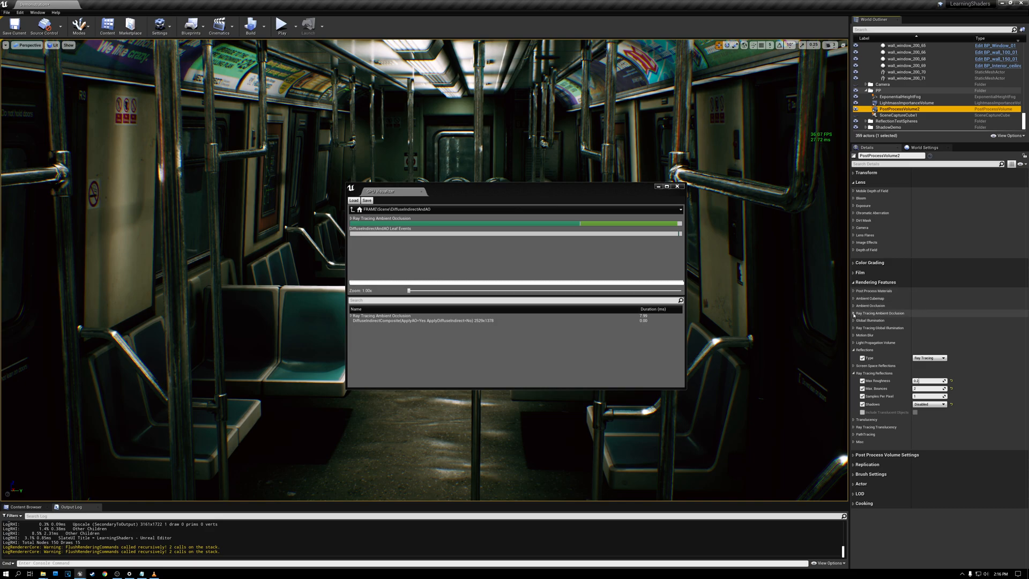
{"action": "left_click", "coordinate": [854, 313]}
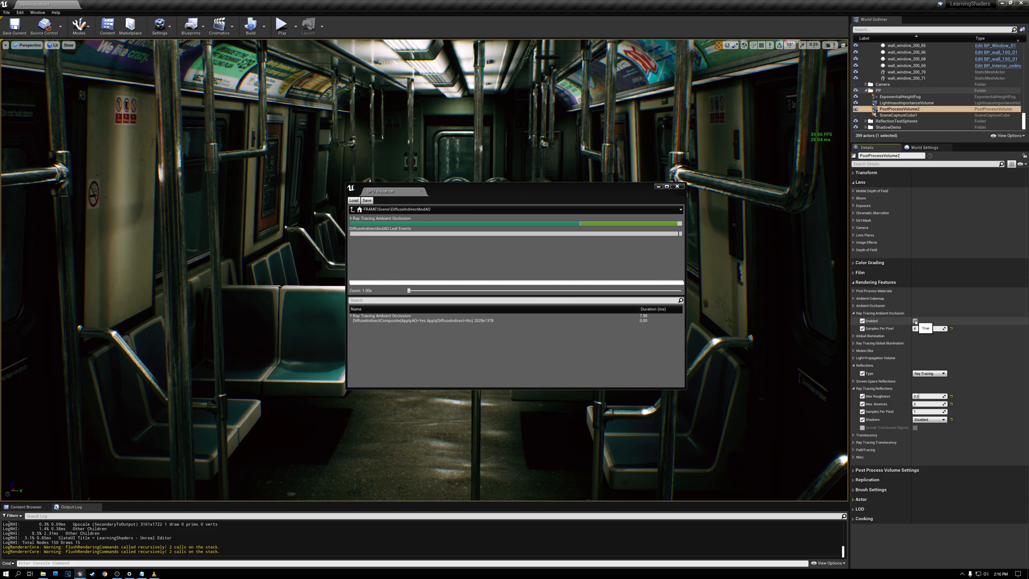
{"action": "left_click", "coordinate": [925, 327]}
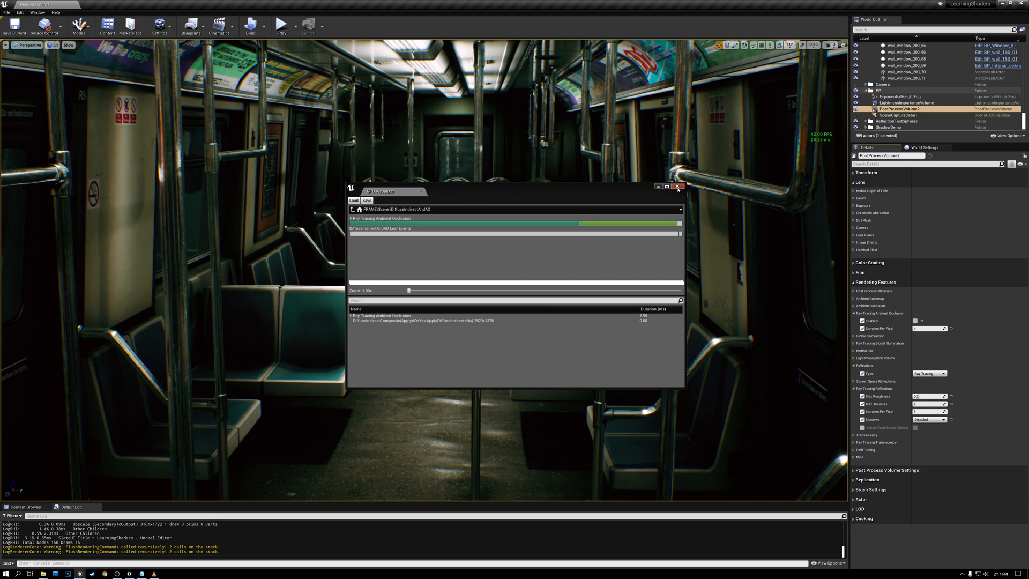
Step: Close the GPU profile, view Ambient Occlusion mode with ray-traced AO unticked, then return to Lit
{"action": "left_click", "coordinate": [677, 187]}
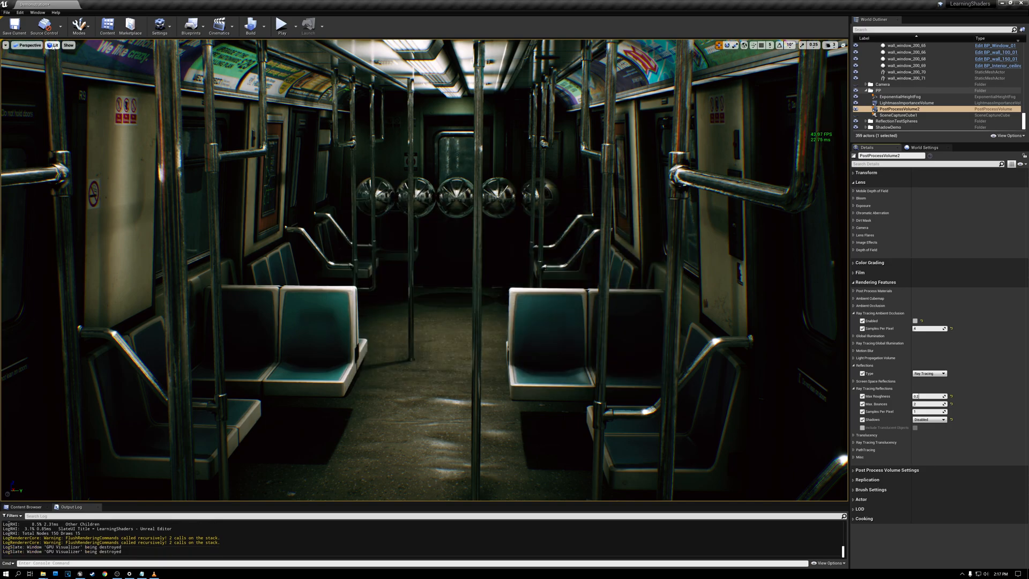
{"action": "left_click", "coordinate": [53, 45]}
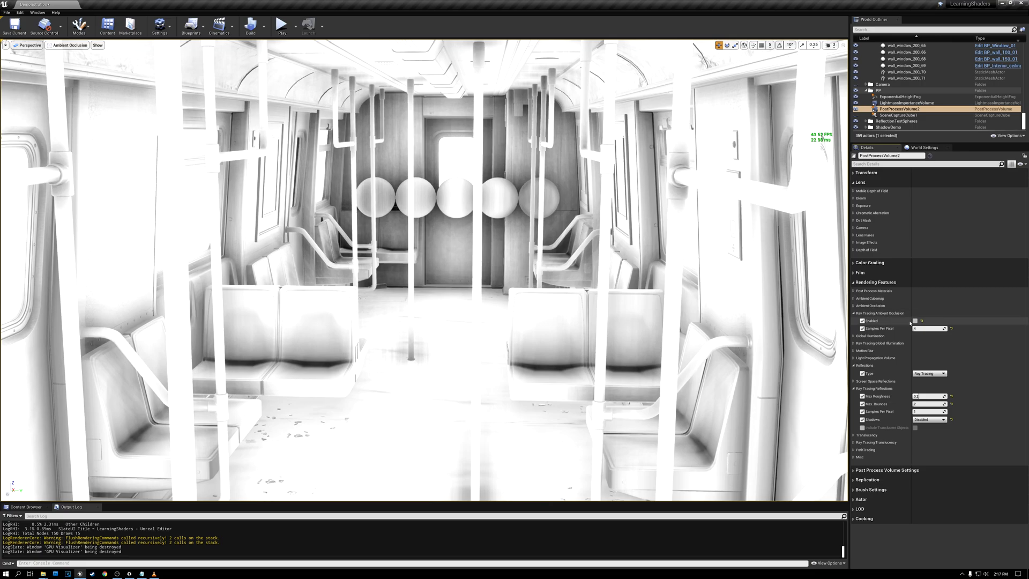
{"action": "left_click", "coordinate": [914, 321]}
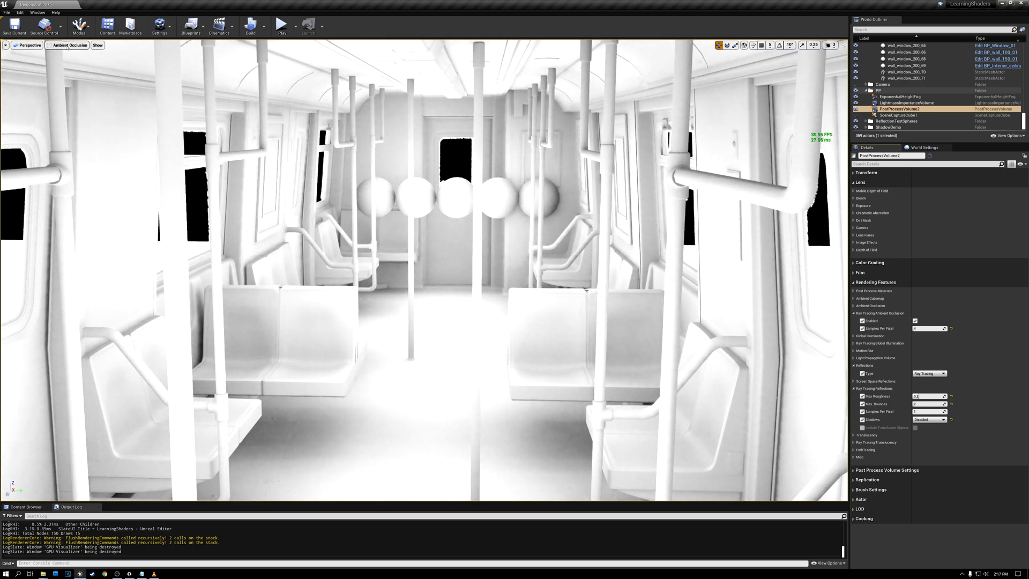
{"action": "left_click", "coordinate": [55, 44]}
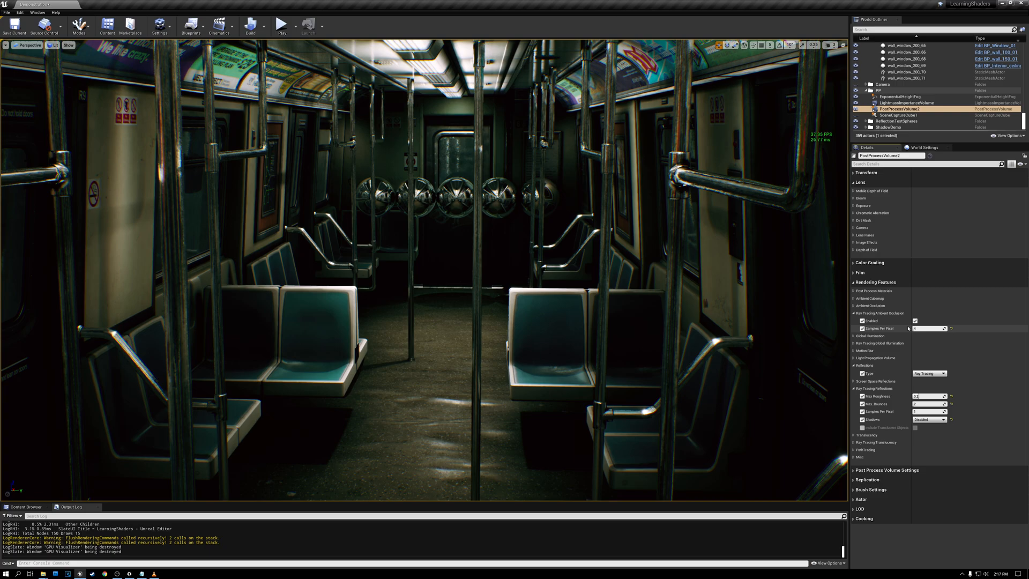
Step: Override the volume's Ambient Occlusion Intensity with a value of 0.5
{"action": "left_click", "coordinate": [914, 321]}
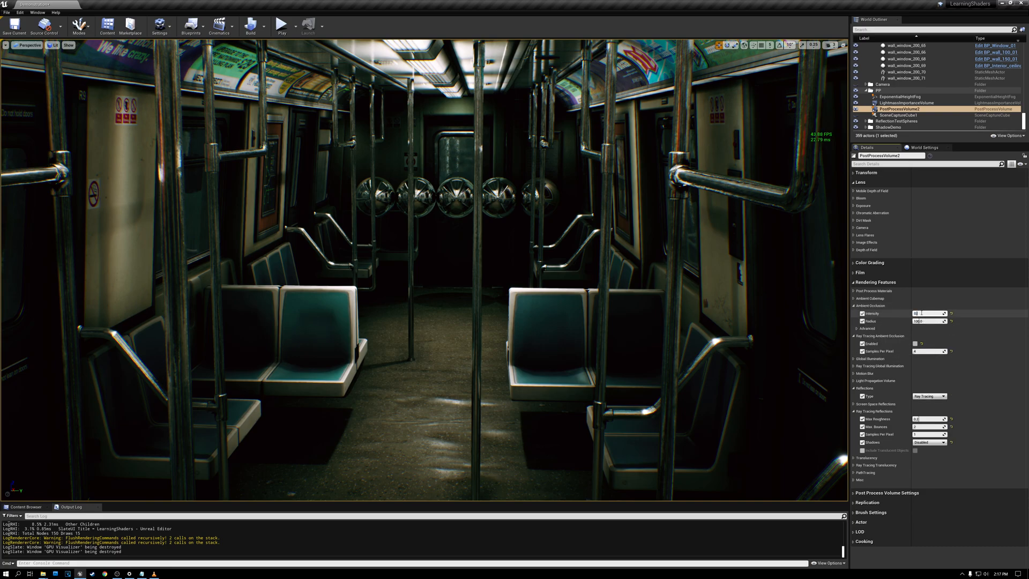
{"action": "type", "text": "0.5"}
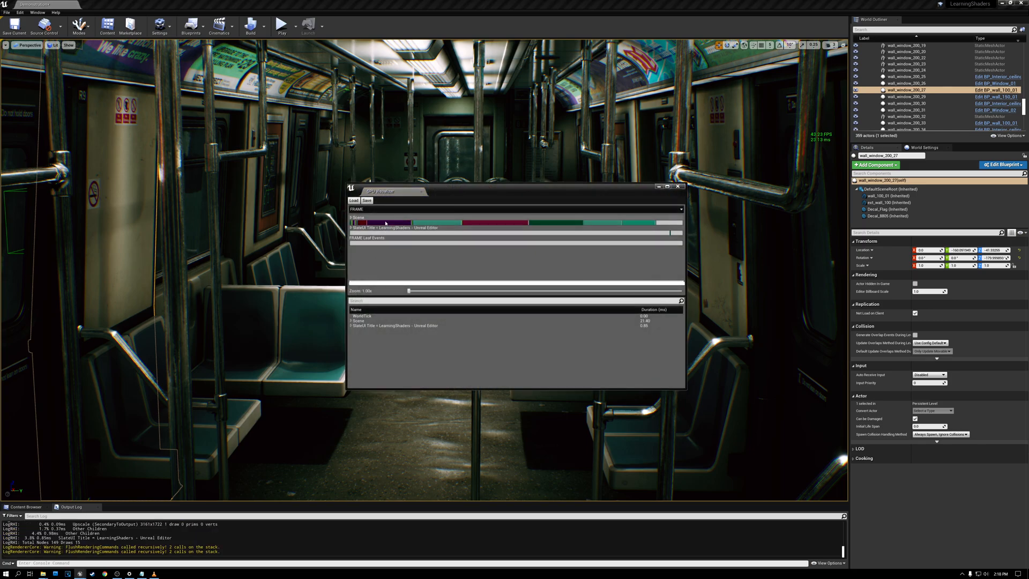
{"action": "mouse_move", "coordinate": [500, 222]}
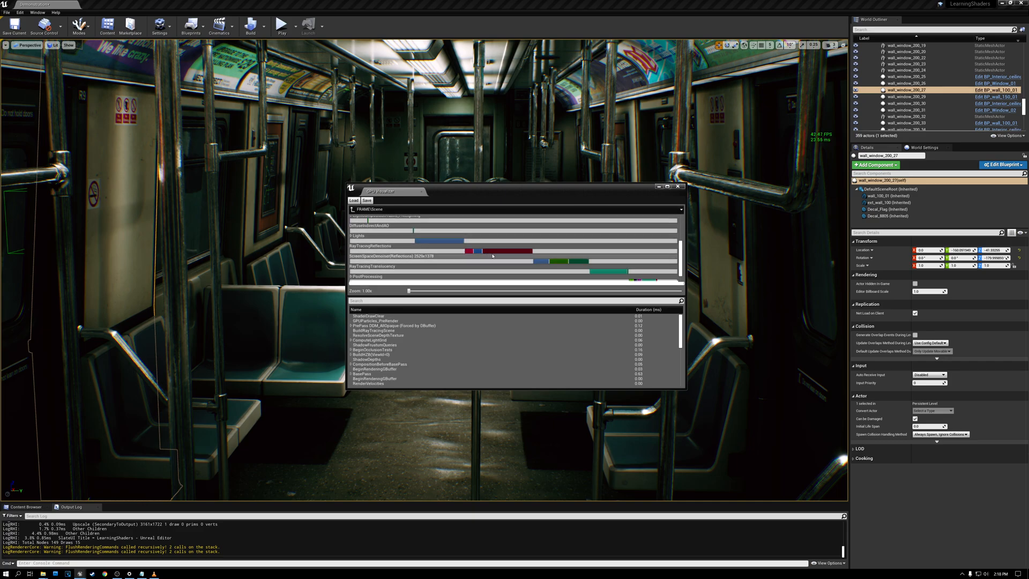
Step: Expand the RayTracingReflections pass in the GPU profile, then reselect the post process volume
{"action": "left_click", "coordinate": [505, 251]}
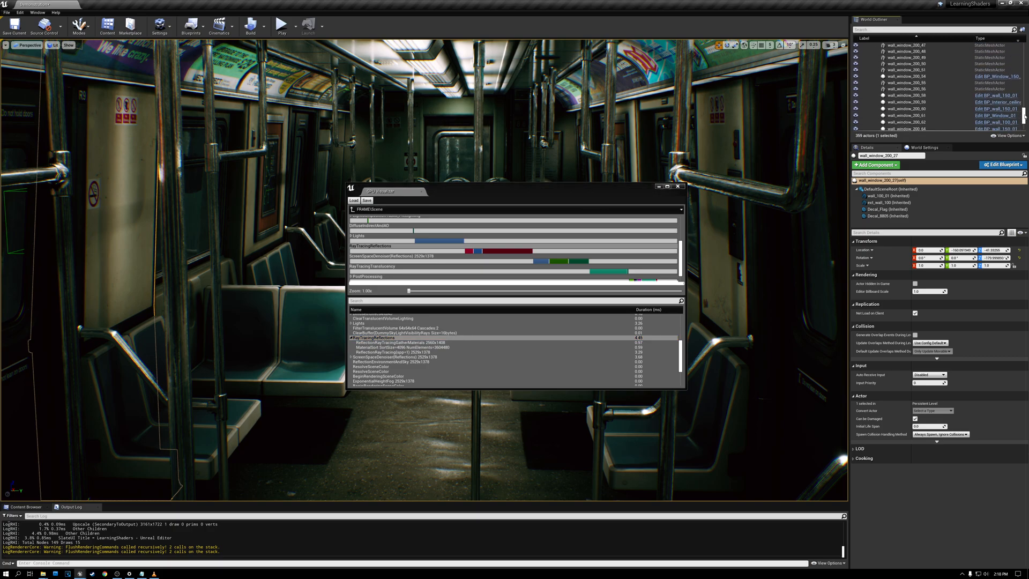
{"action": "left_click", "coordinate": [902, 108]}
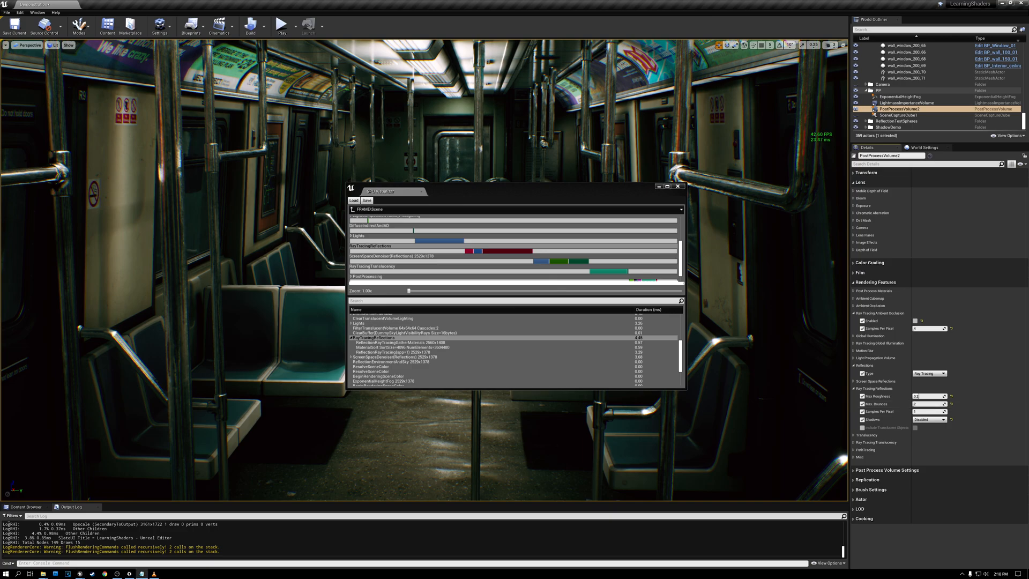
{"action": "mouse_move", "coordinate": [196, 204]}
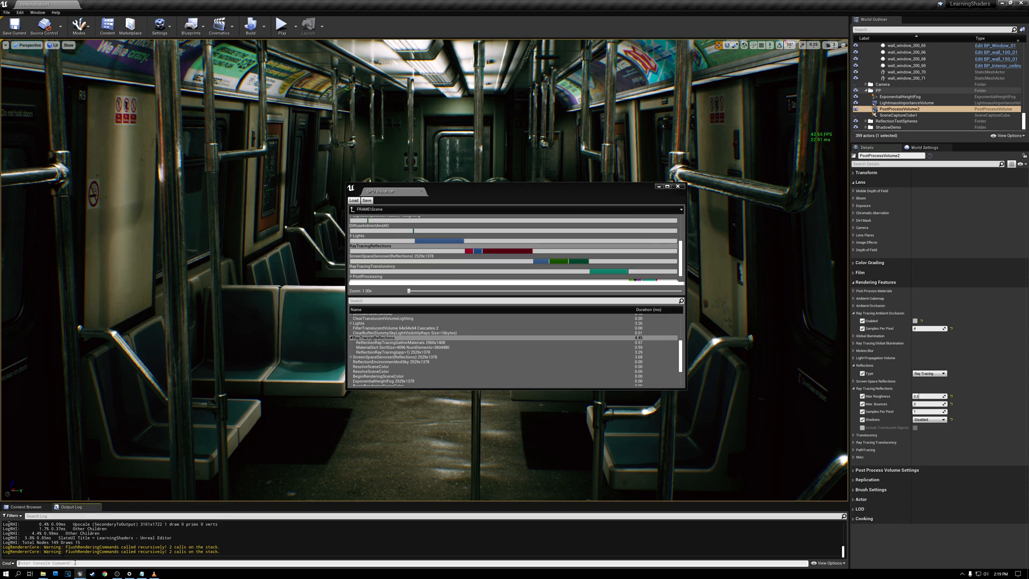
Step: Run r.RayTracing.Reflections.Hybrid 1 in the console
{"action": "type", "text": "r.RayTracing.Reflections.Hybrid 1"}
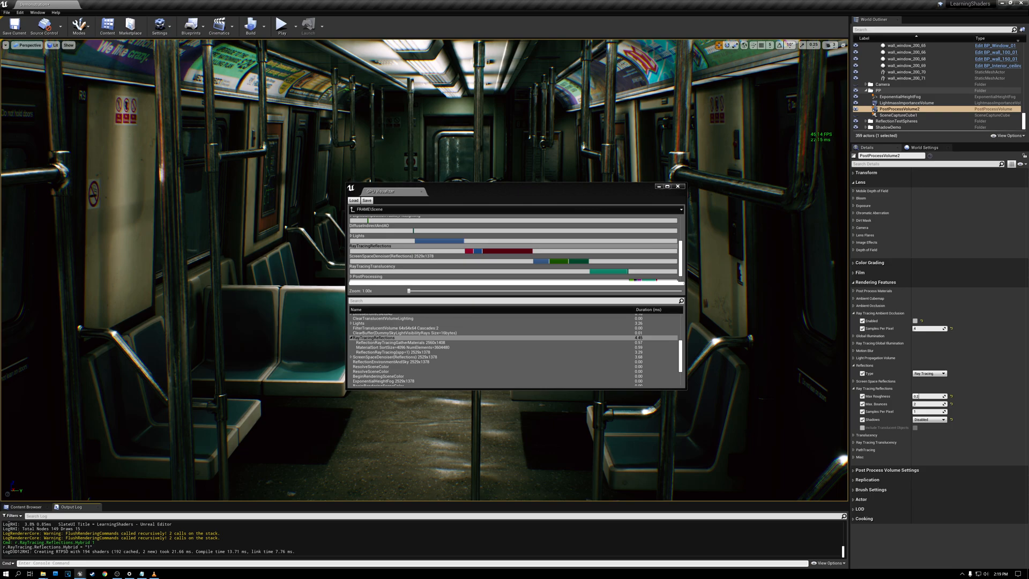
{"action": "mouse_move", "coordinate": [380, 191]}
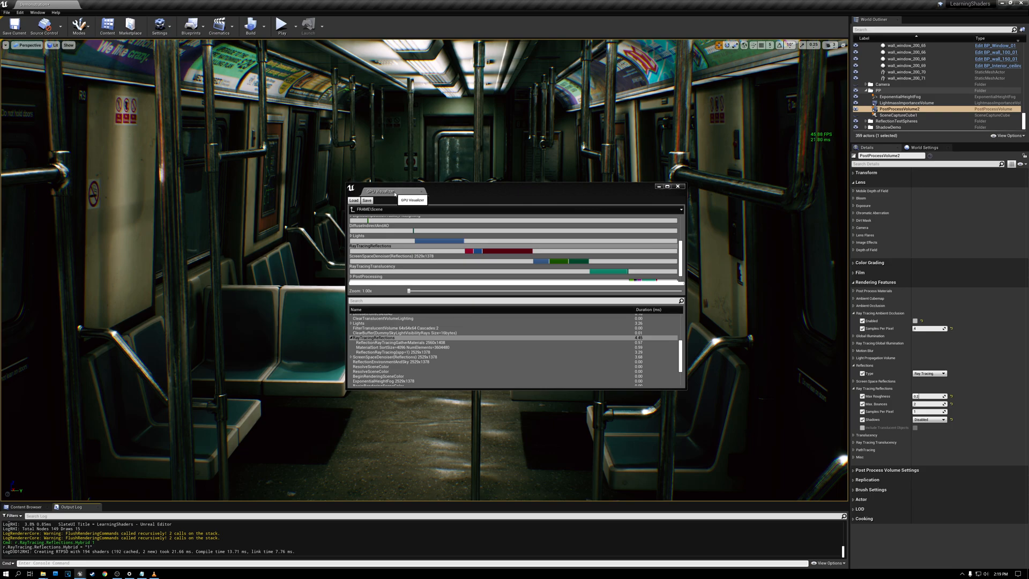
Step: Drag the GPU profile to the lower left and run r.RayTracingReflections.TestPathRoughness 1
{"action": "left_click_drag", "start_coordinate": [383, 186], "coordinate": [79, 341]}
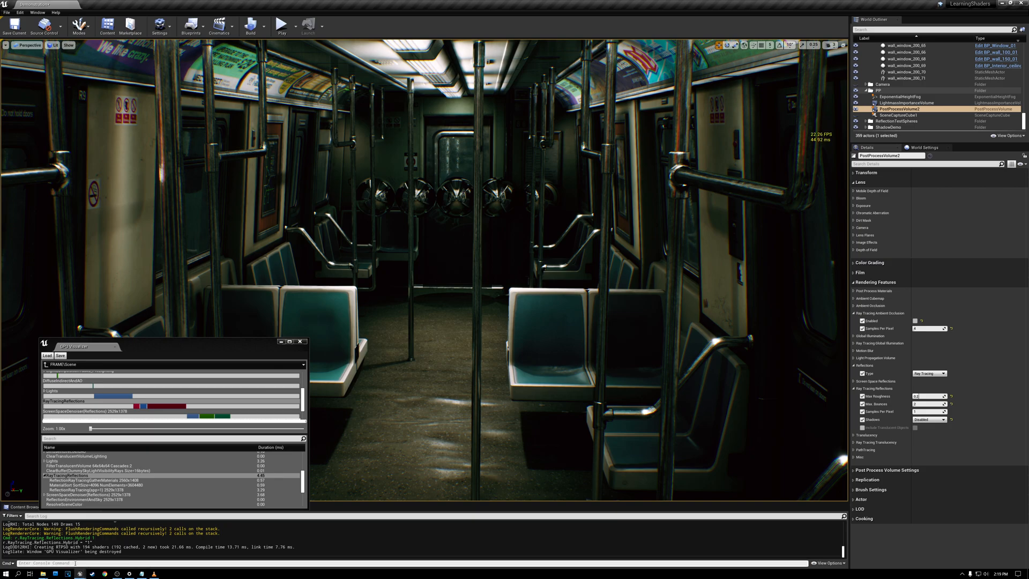
{"action": "type", "text": "r.RayTracingReflections.TestPathRoughness 1"}
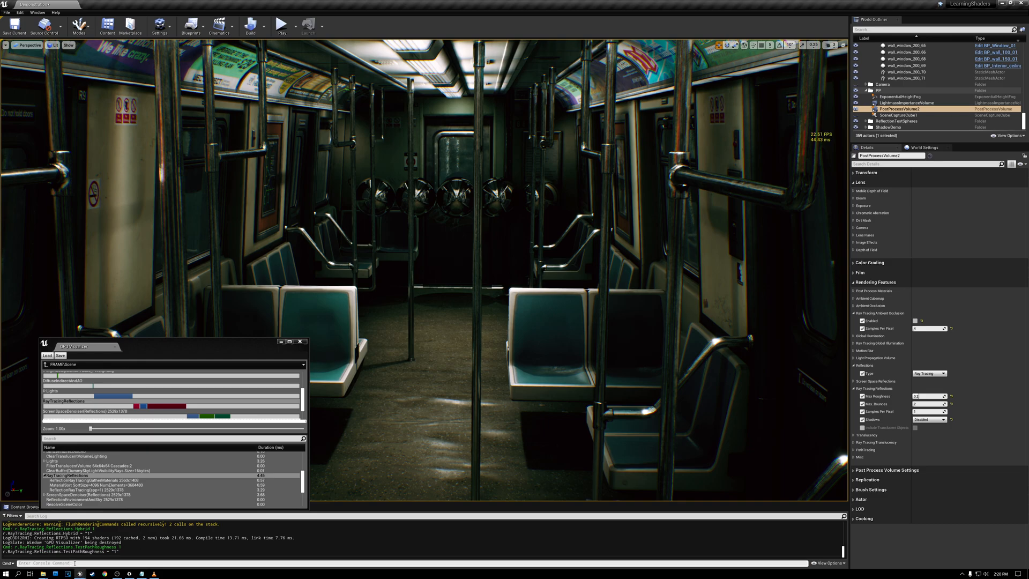
Step: Run r.RayTracing.Reflections.MaxRayDistance 500 in the console
{"action": "type", "text": "r.RayTracing.Reflections.MaxRayDistance 500"}
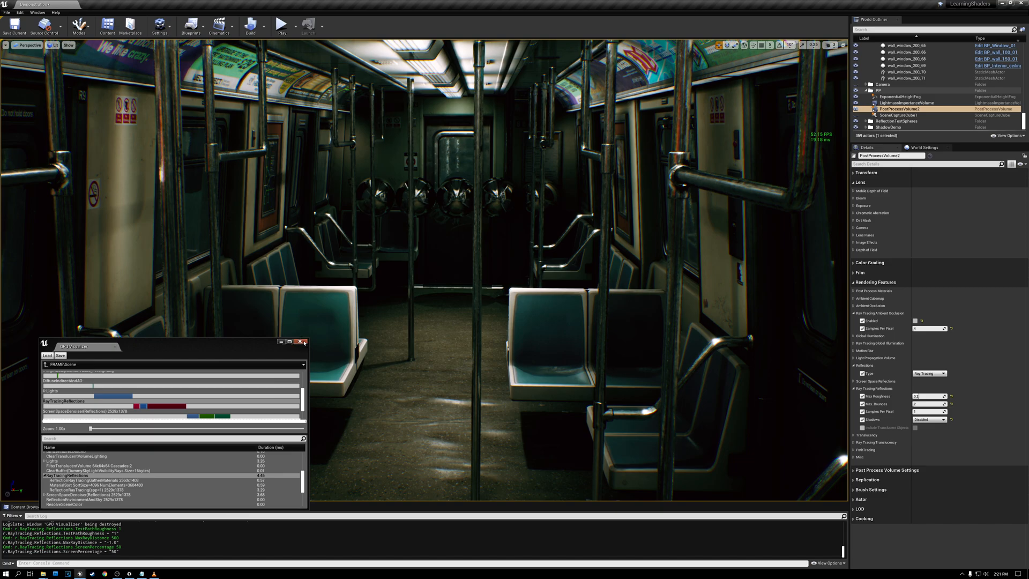
Step: Focus the viewport and capture a GPU profile showing Scene at about 17 ms
{"action": "left_click", "coordinate": [304, 341]}
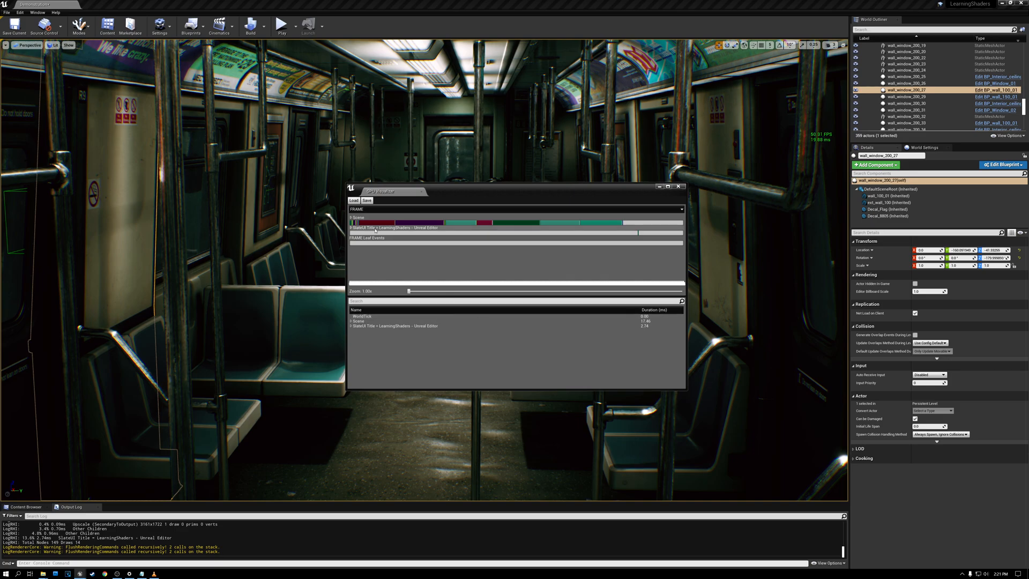
{"action": "mouse_move", "coordinate": [380, 227]}
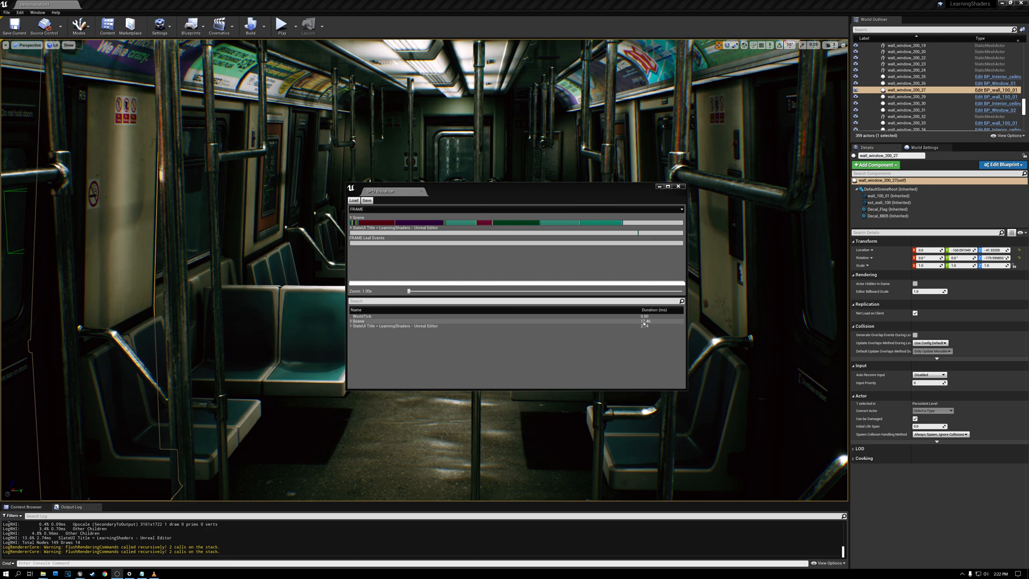
{"action": "mouse_move", "coordinate": [560, 226]}
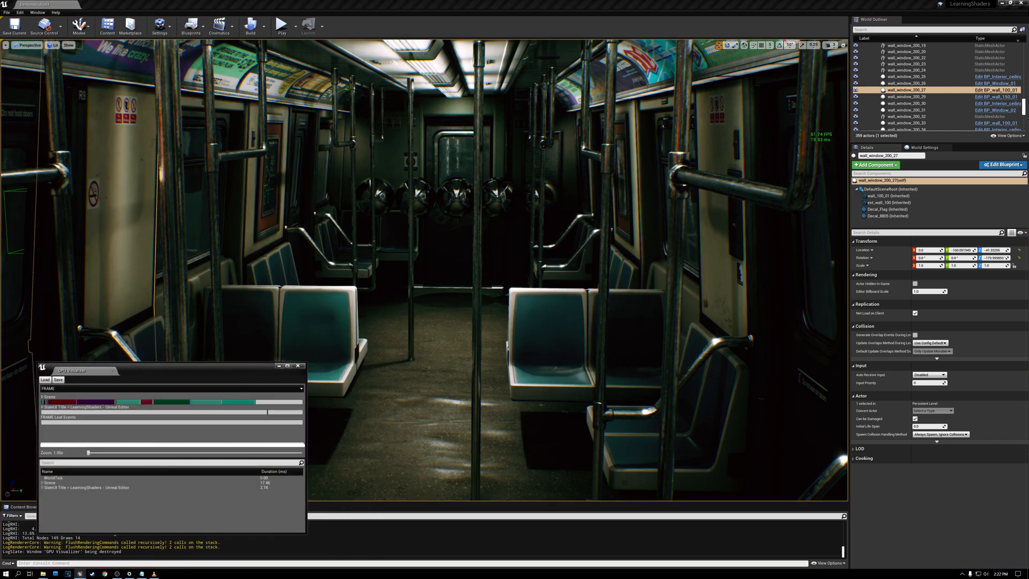
Step: Select PostProcessVolume2, expand Rendering Features > Translucency, and pick a Type option
{"action": "scroll", "scroll_direction": "down", "scroll_amount": 3}
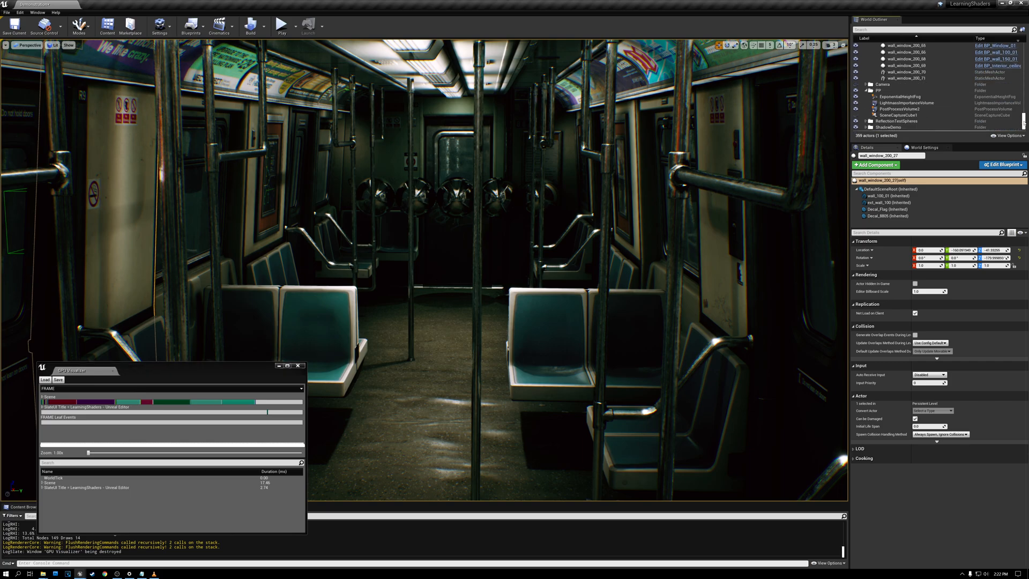
{"action": "left_click", "coordinate": [905, 109]}
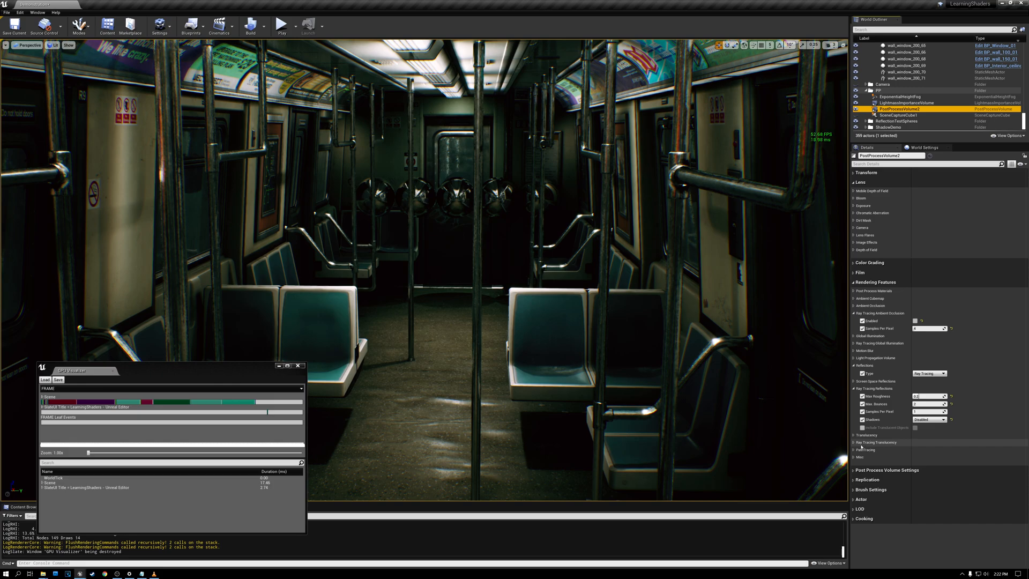
{"action": "left_click", "coordinate": [853, 435]}
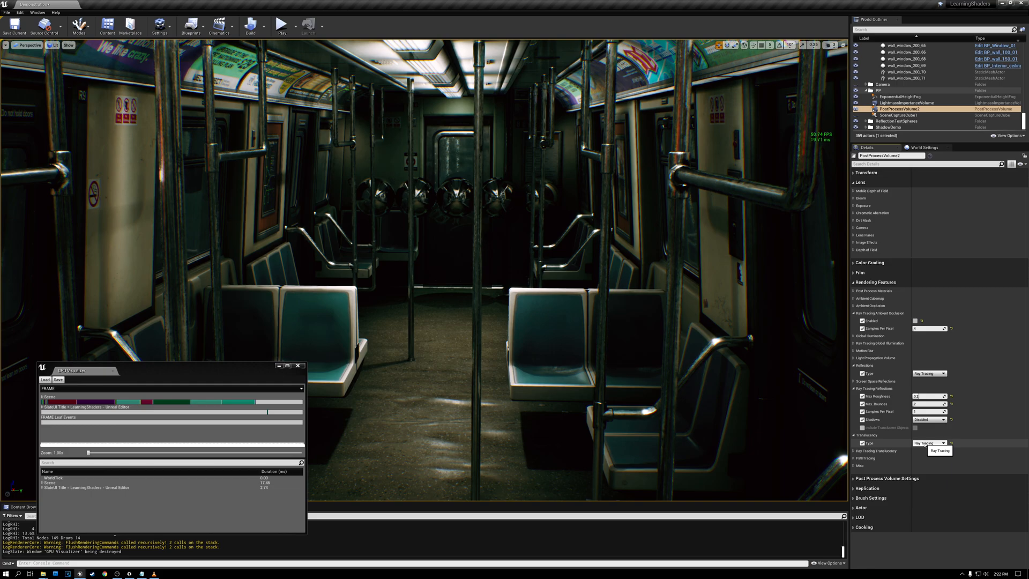
{"action": "left_click", "coordinate": [928, 442]}
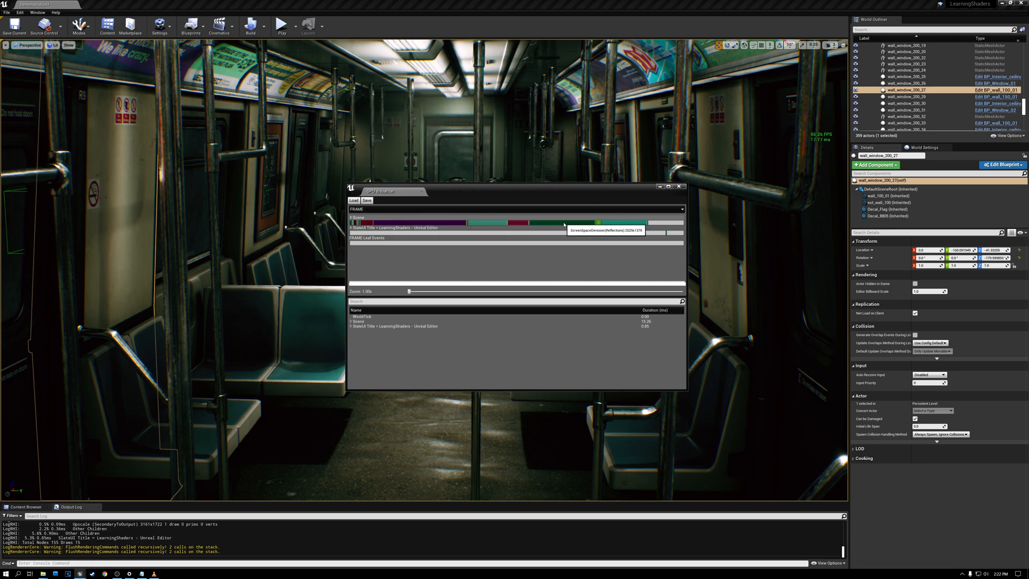
{"action": "mouse_move", "coordinate": [614, 226]}
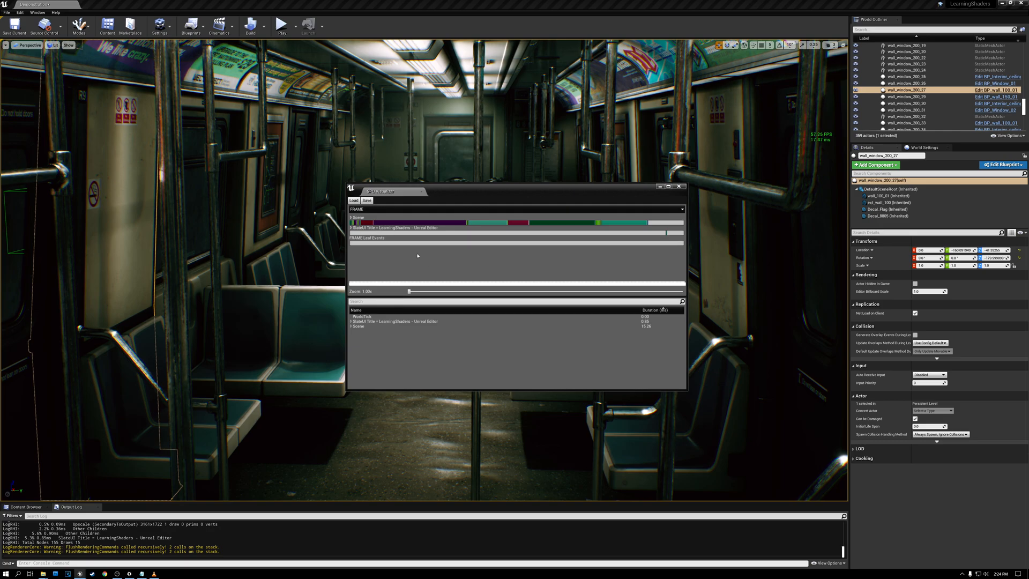
{"action": "mouse_move", "coordinate": [382, 191]}
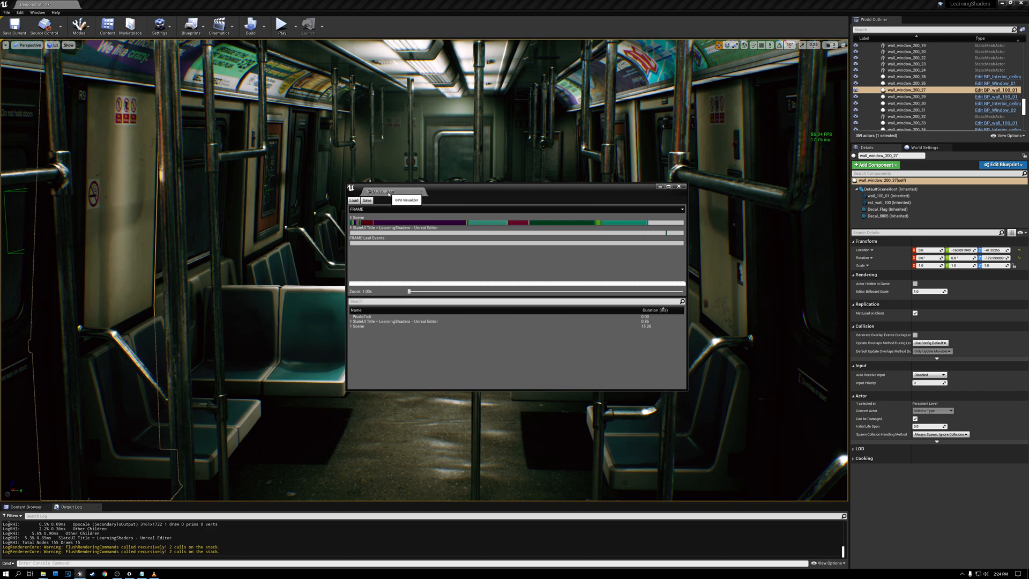